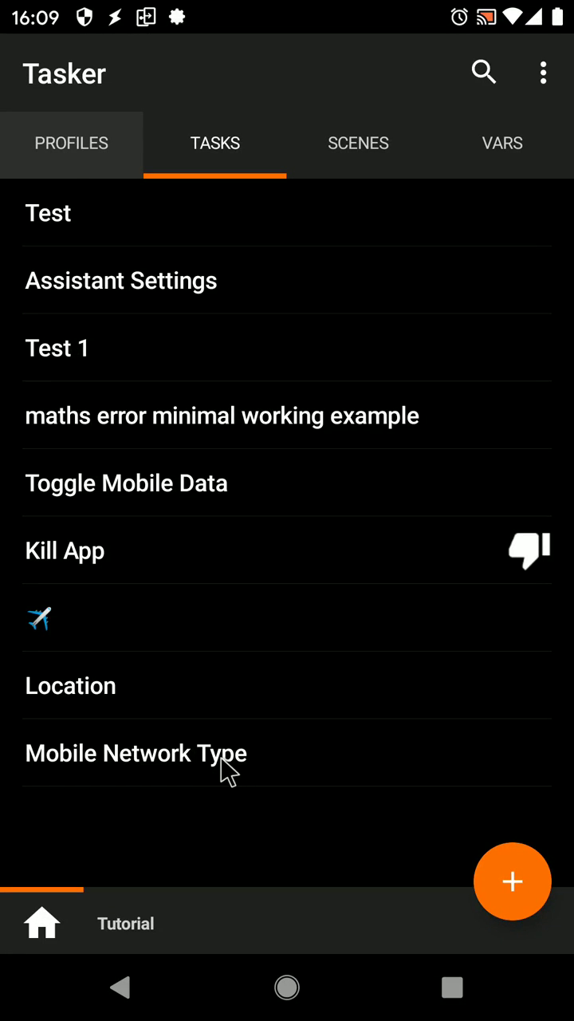
Step: Set the Mobile Network Type task's action to the Auto network type
left_click(136, 752)
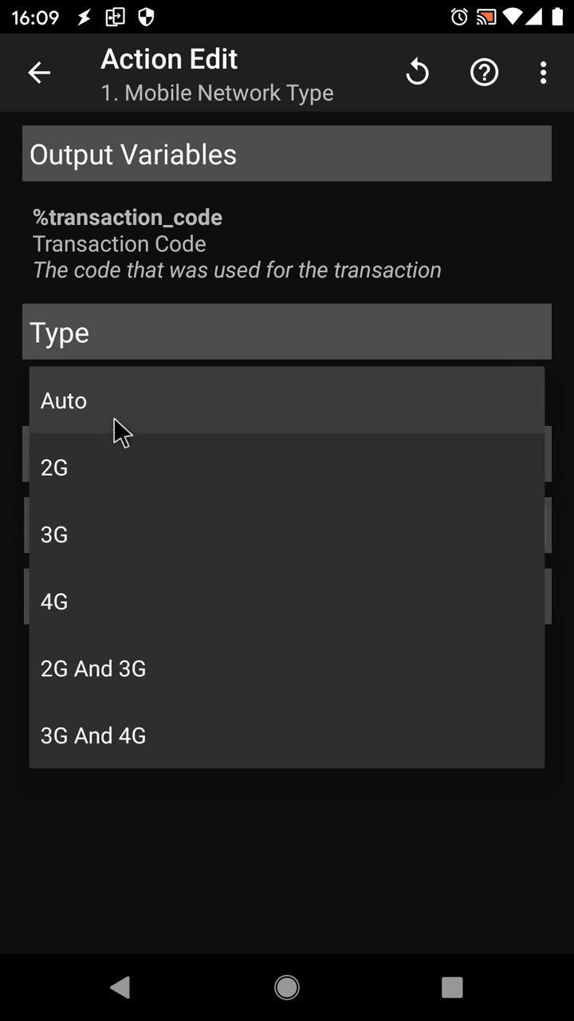
mouse_move(192, 402)
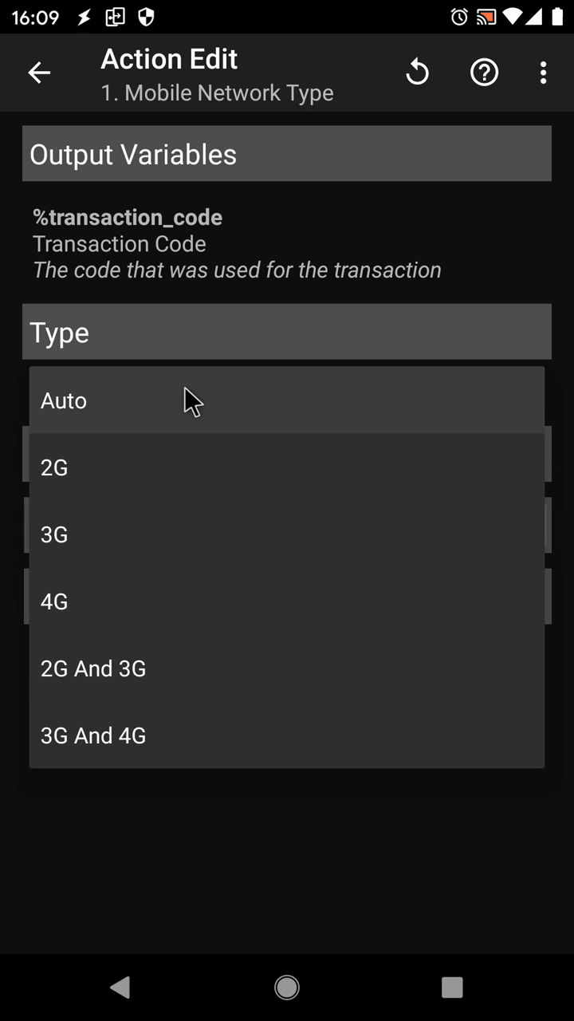
left_click(58, 402)
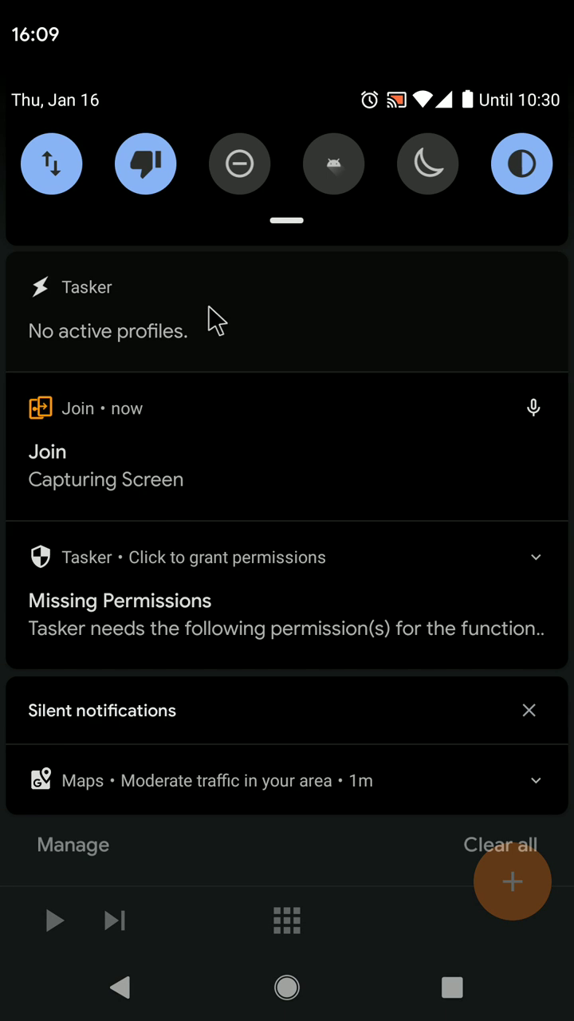
Step: Accept the missing ADB Wifi Access permission prompt and view its setup instructions
left_click(536, 556)
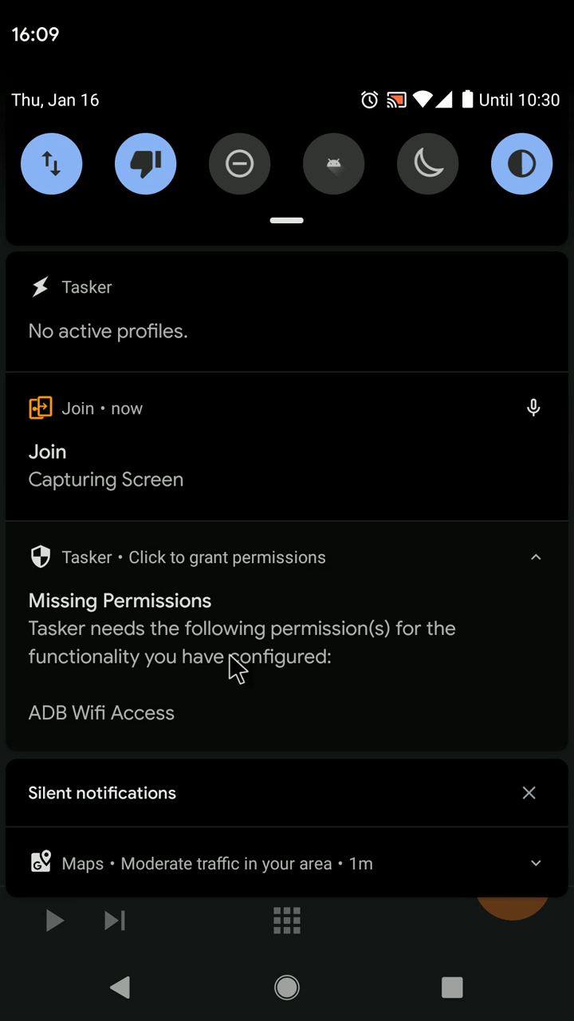
mouse_move(153, 702)
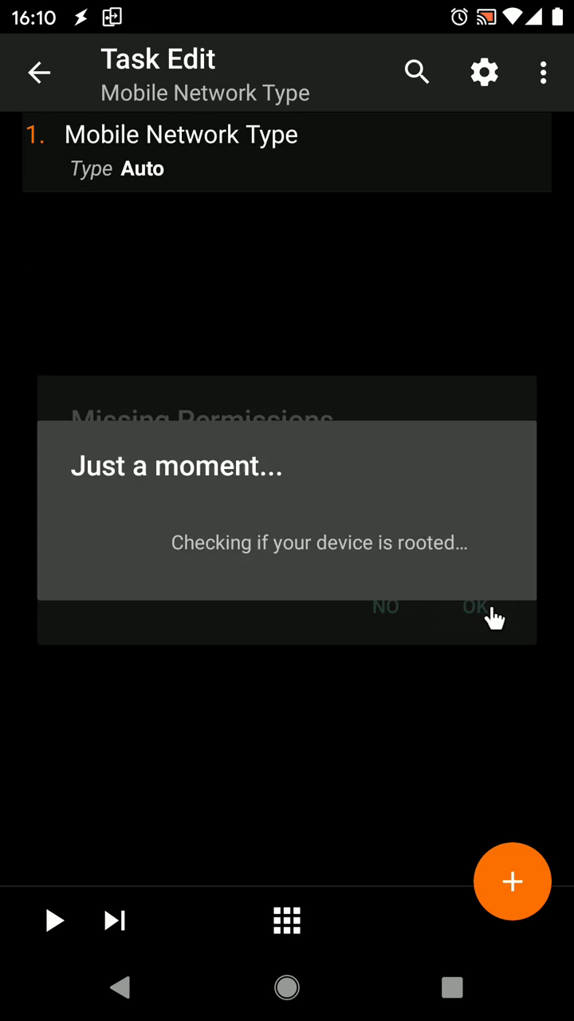
left_click(476, 606)
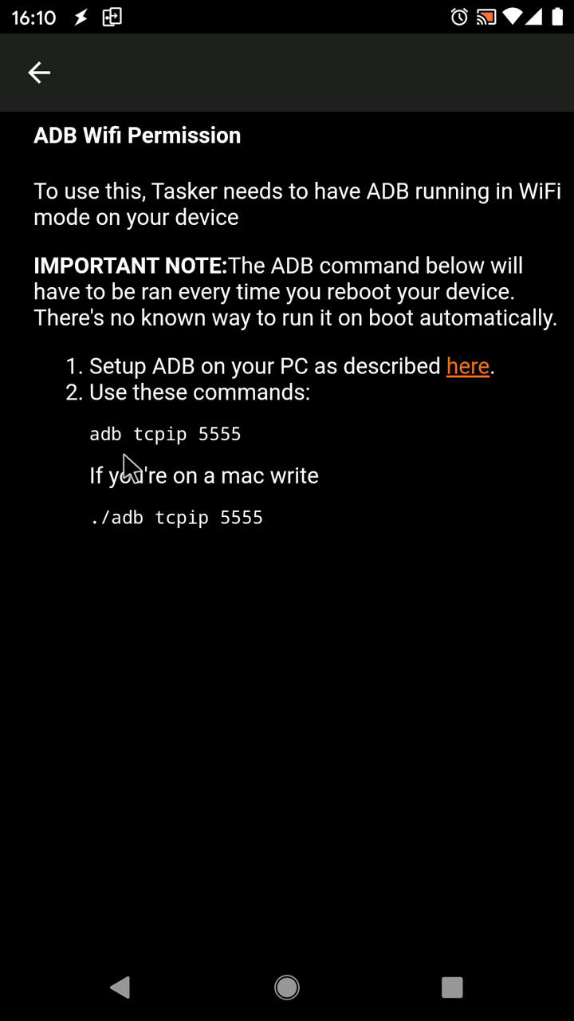
mouse_move(217, 446)
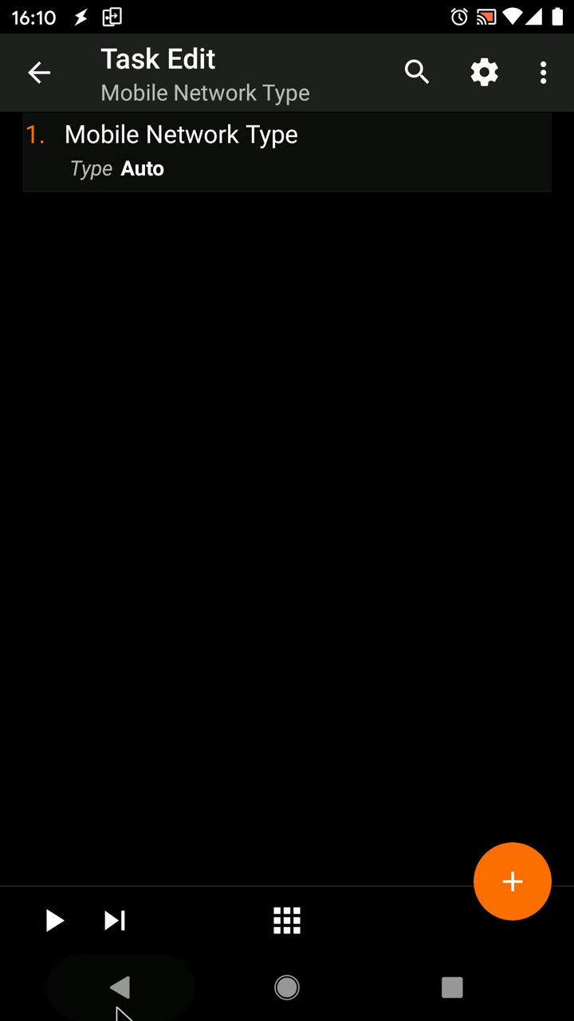
mouse_move(59, 860)
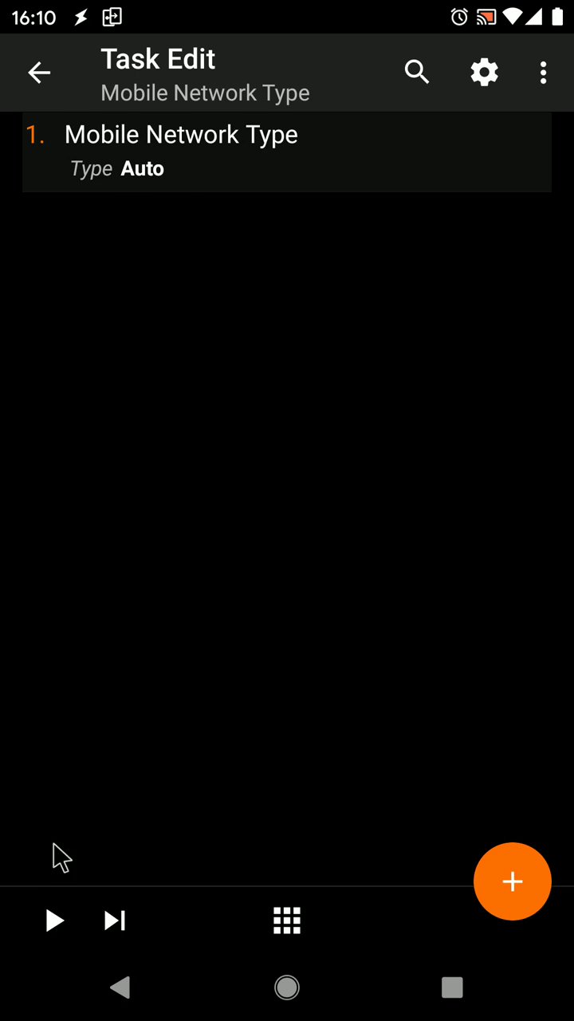
Step: Reopen the Mobile Network Type action to change its type to 2G
left_click(52, 920)
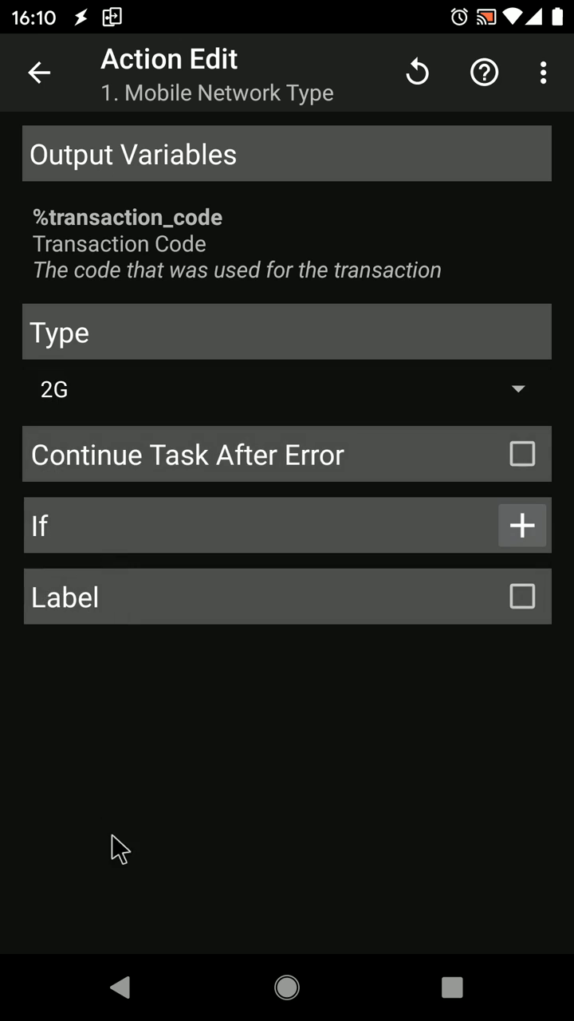
Step: Keep the 2G action, return to the task and start a test run
left_click(41, 69)
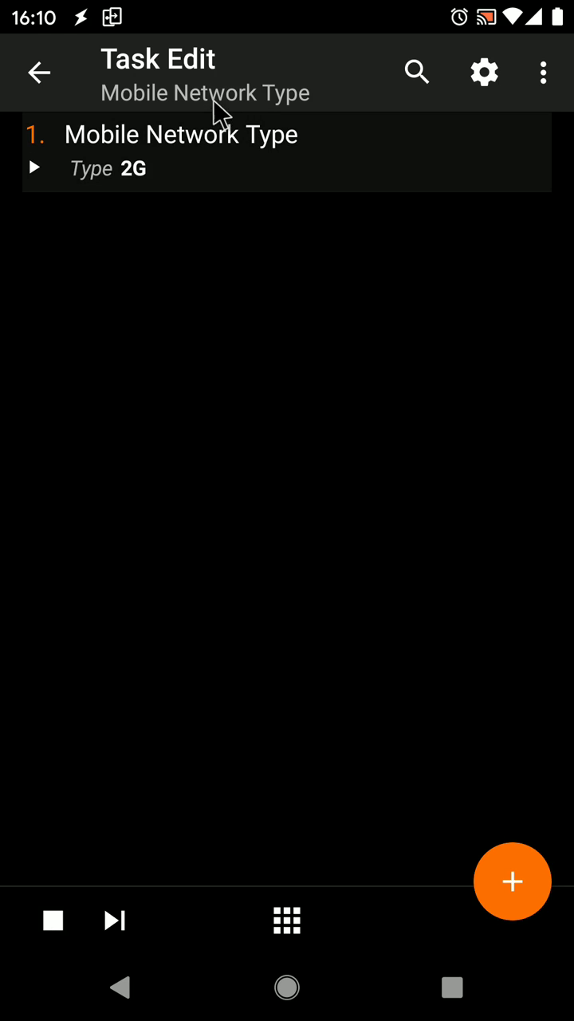
scroll("down", 3)
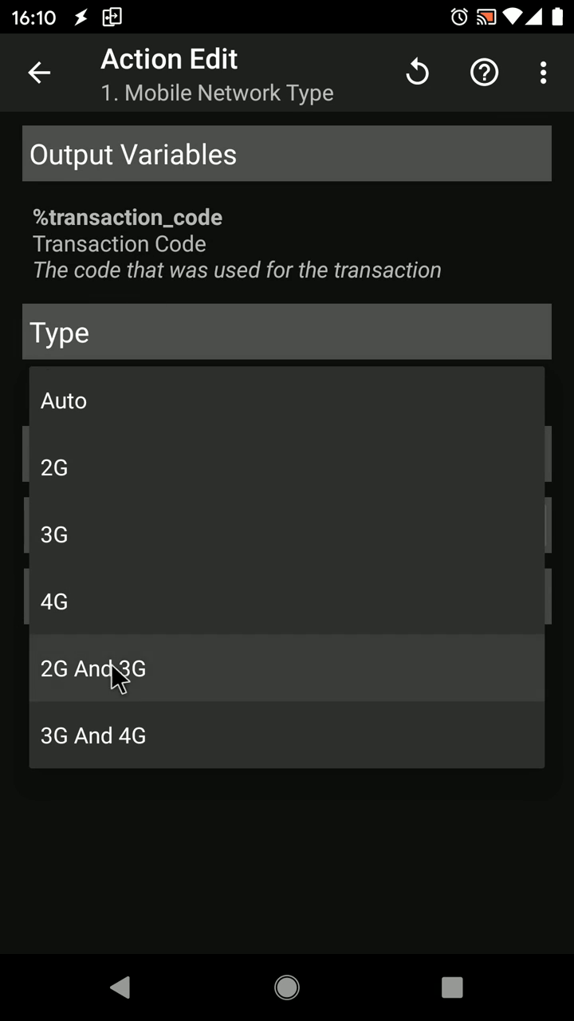
mouse_move(130, 448)
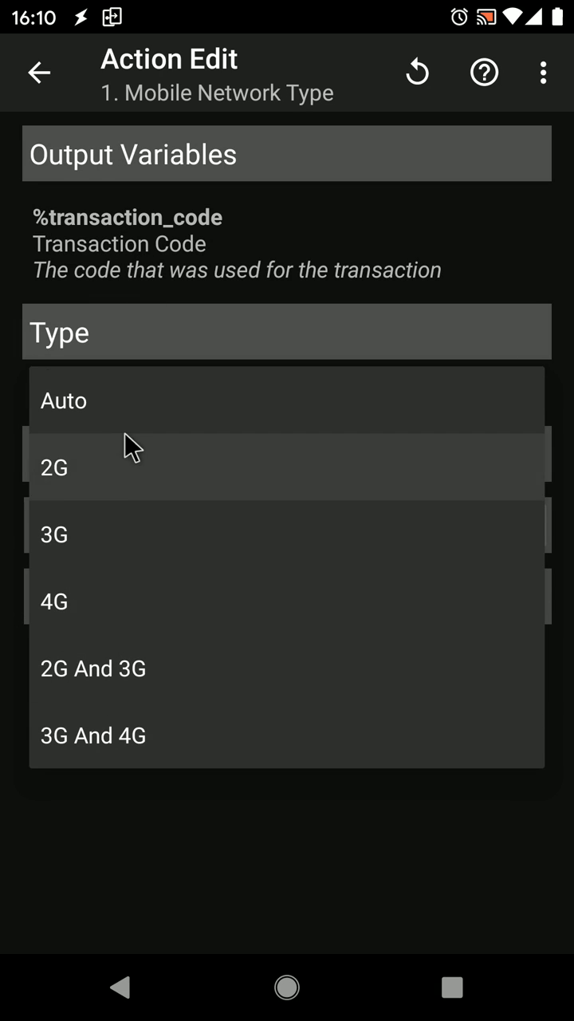
Step: Switch the Mobile Network Type action back to the Auto network type
left_click(58, 402)
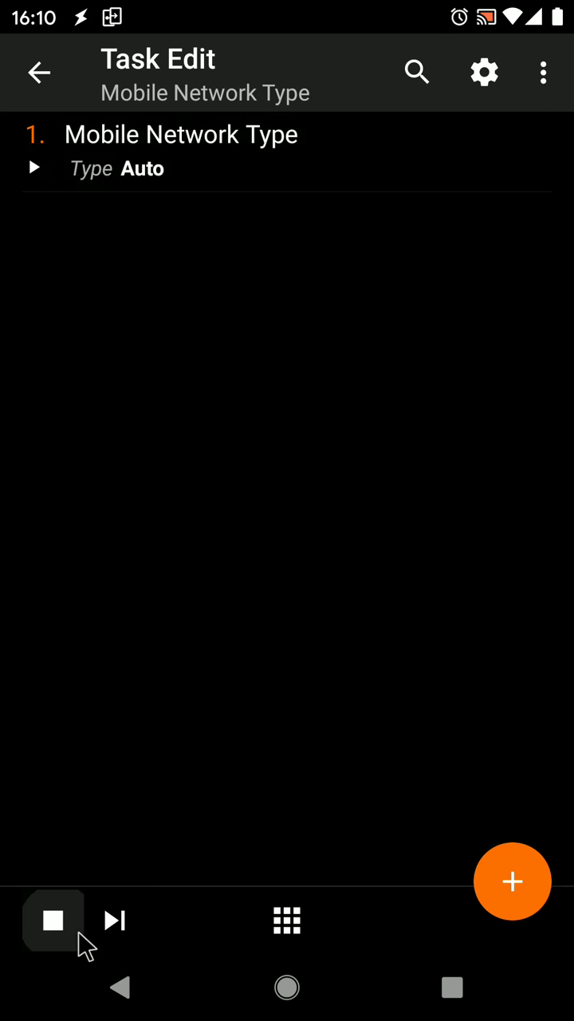